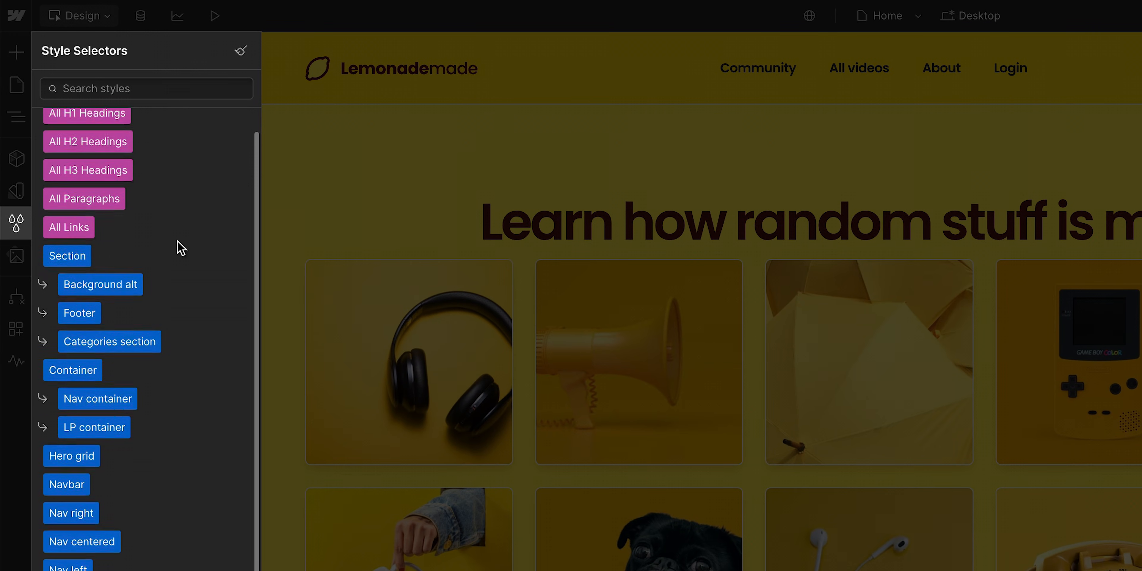
Step: Browse the Style Selectors list and view the elements affected by the Callout block class
scroll("down", 3)
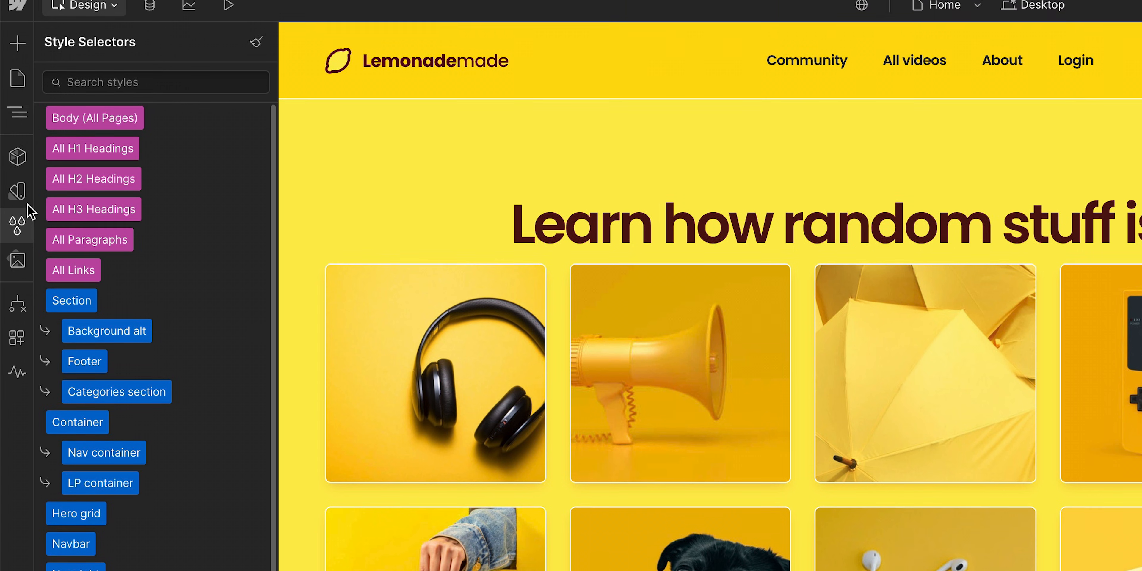
left_click(17, 202)
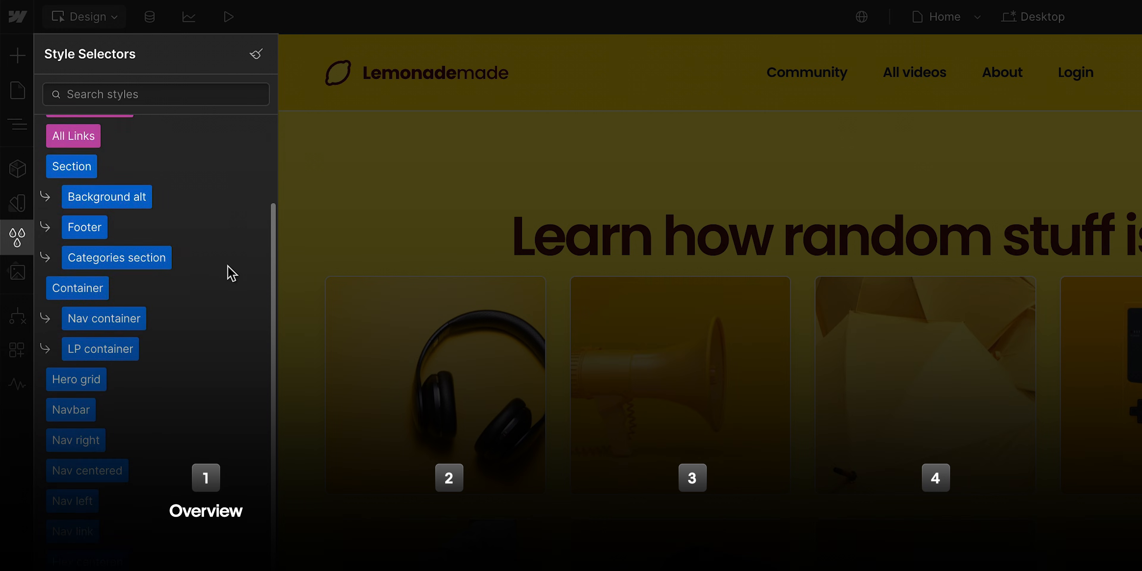
left_click(237, 126)
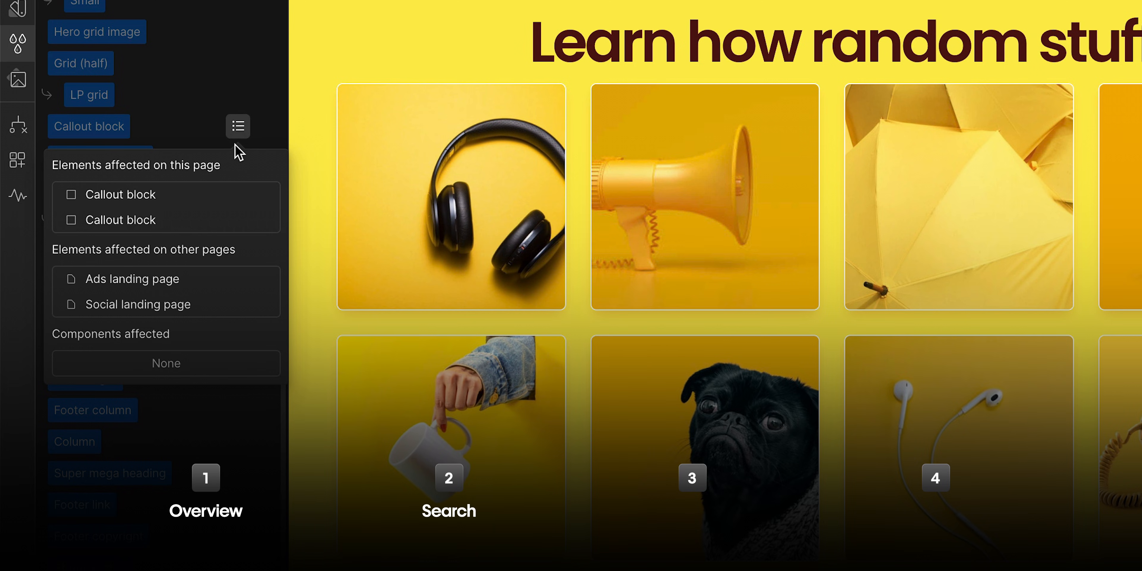
mouse_move(214, 304)
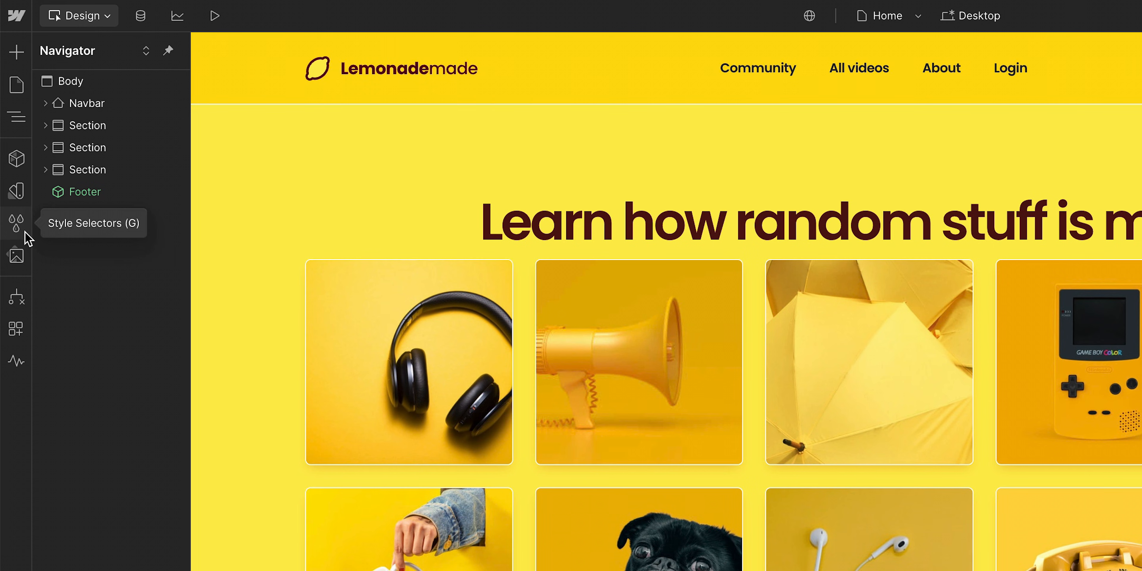
left_click(15, 222)
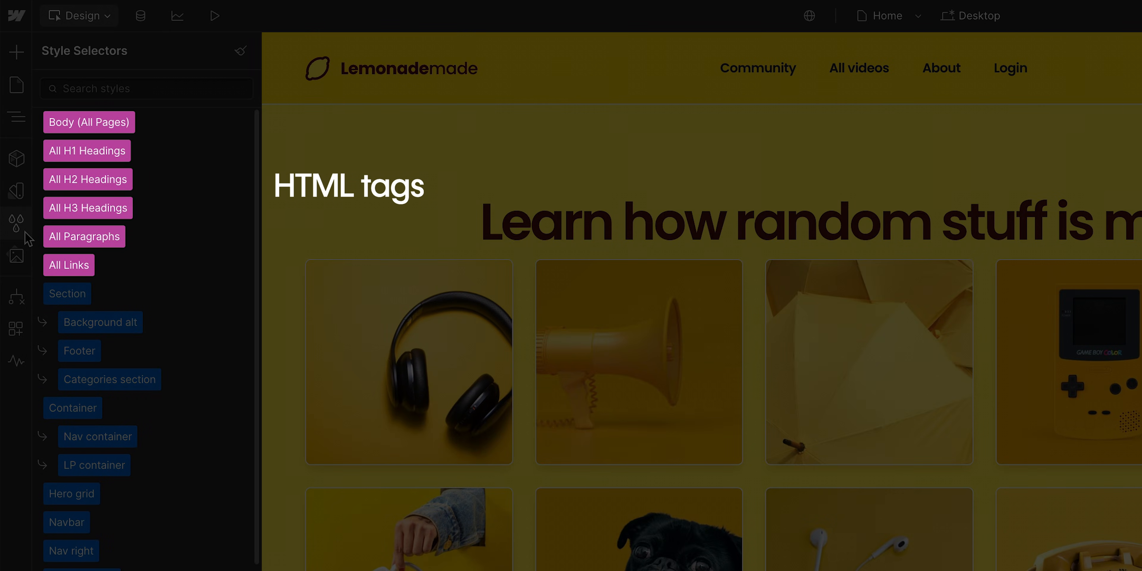
left_click(66, 293)
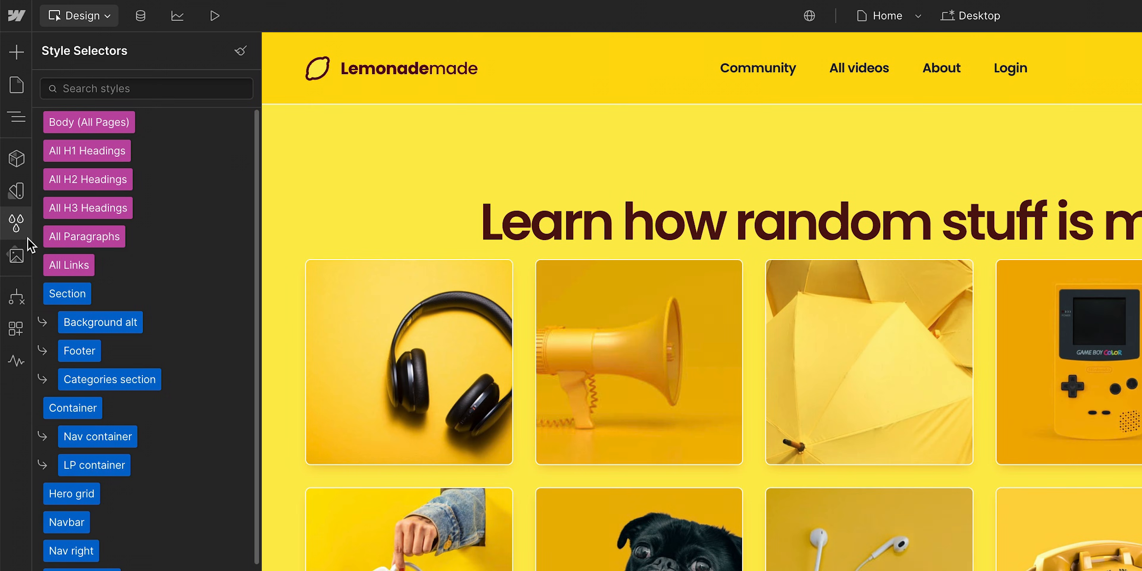
left_click(87, 150)
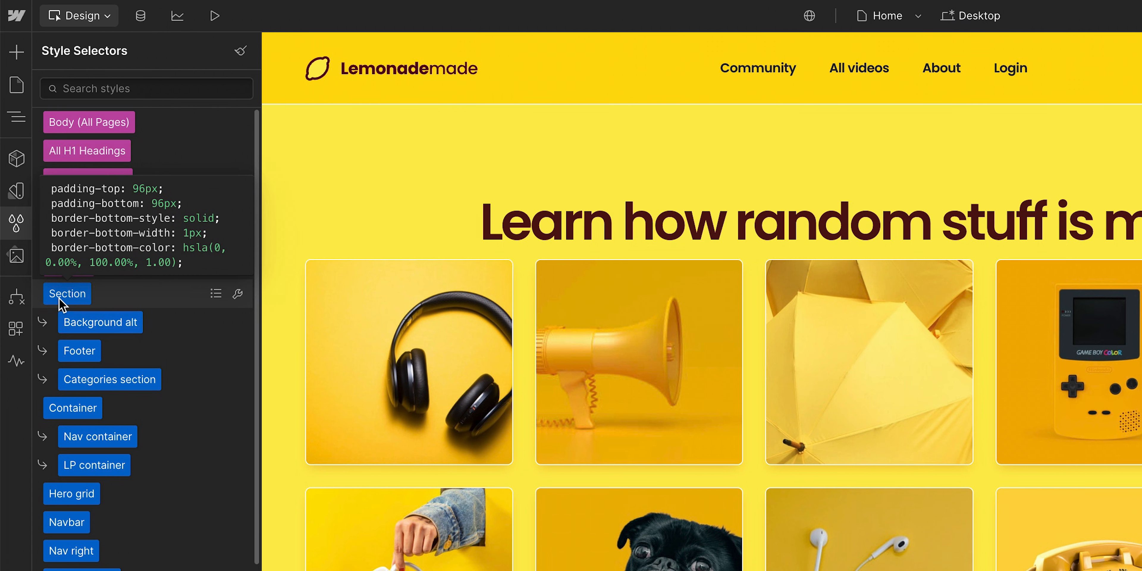
left_click(71, 408)
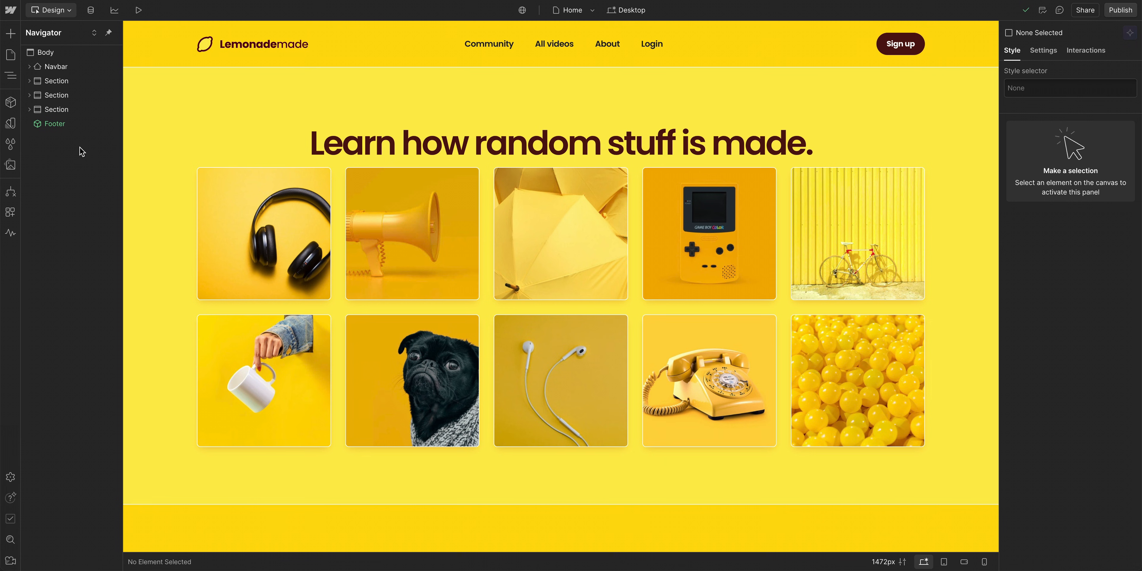
Step: Create a new 'Hero heading' class on the selected H1 page heading
left_click(561, 142)
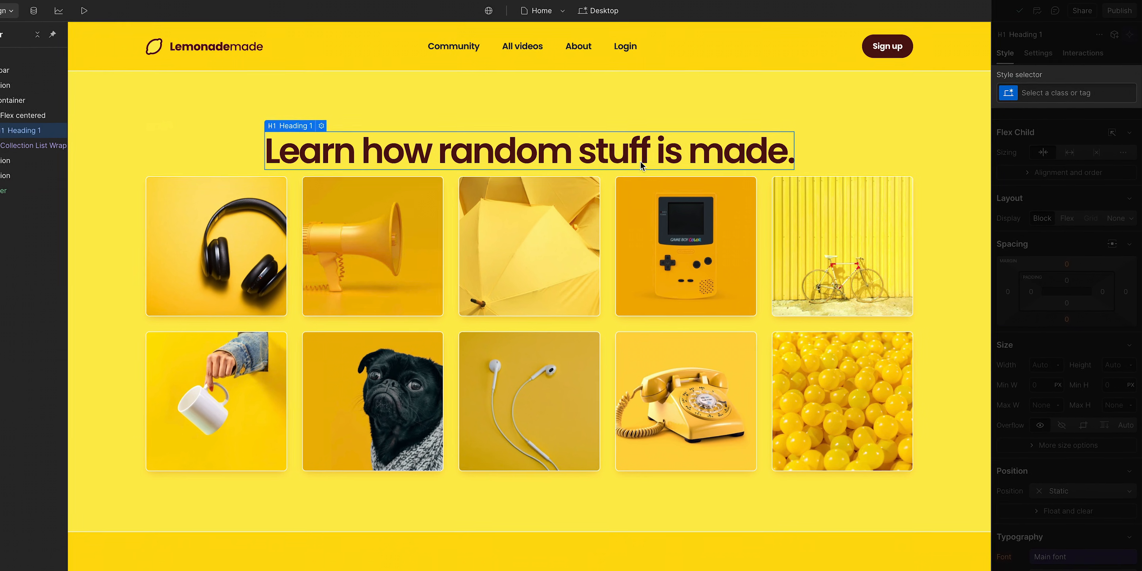
left_click(1065, 93)
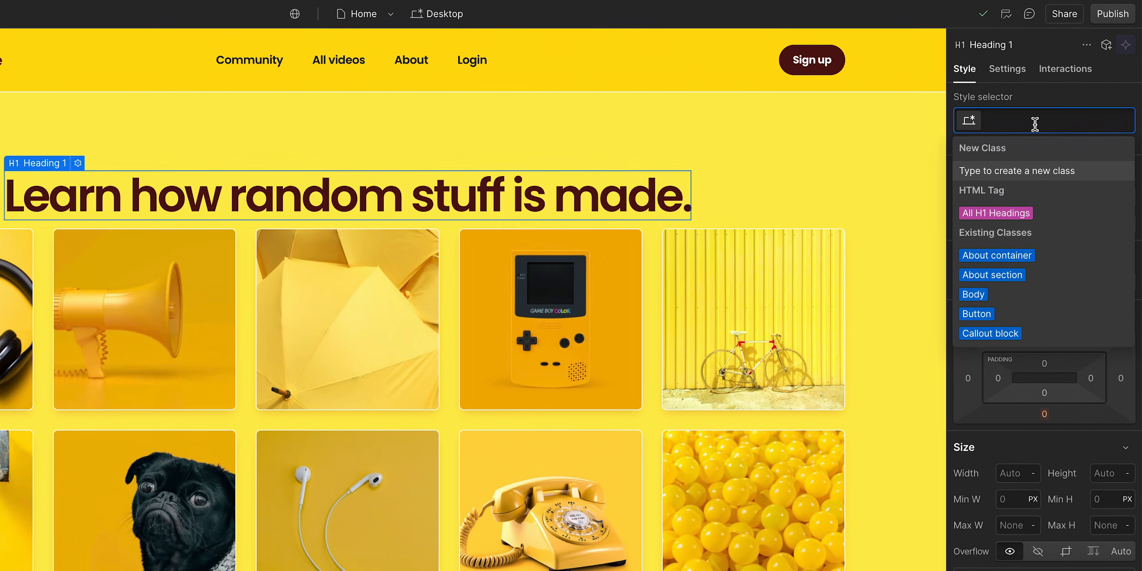
type("Hero")
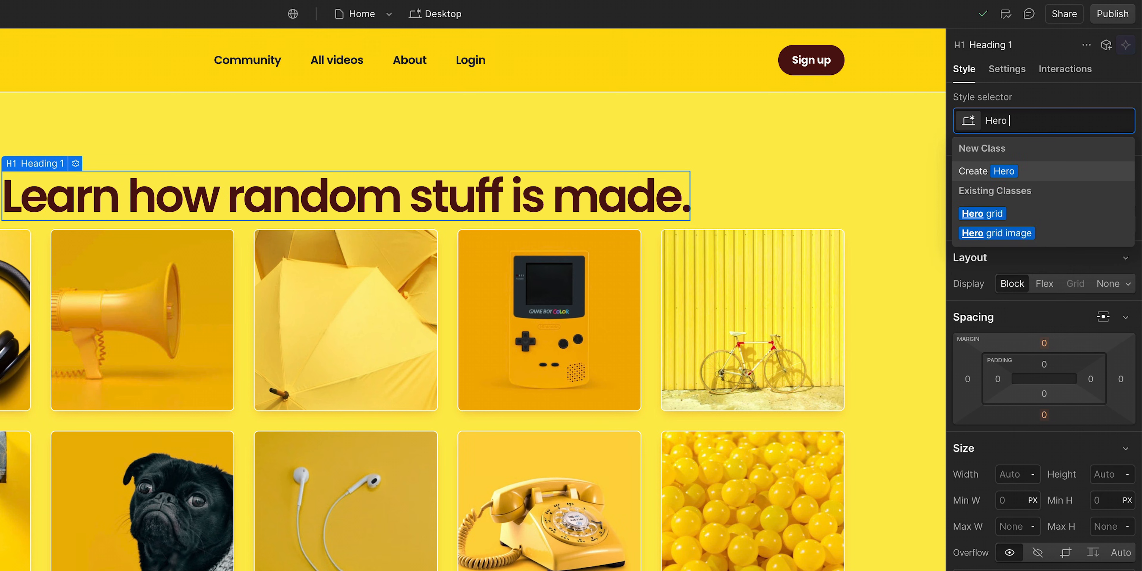
type("heading")
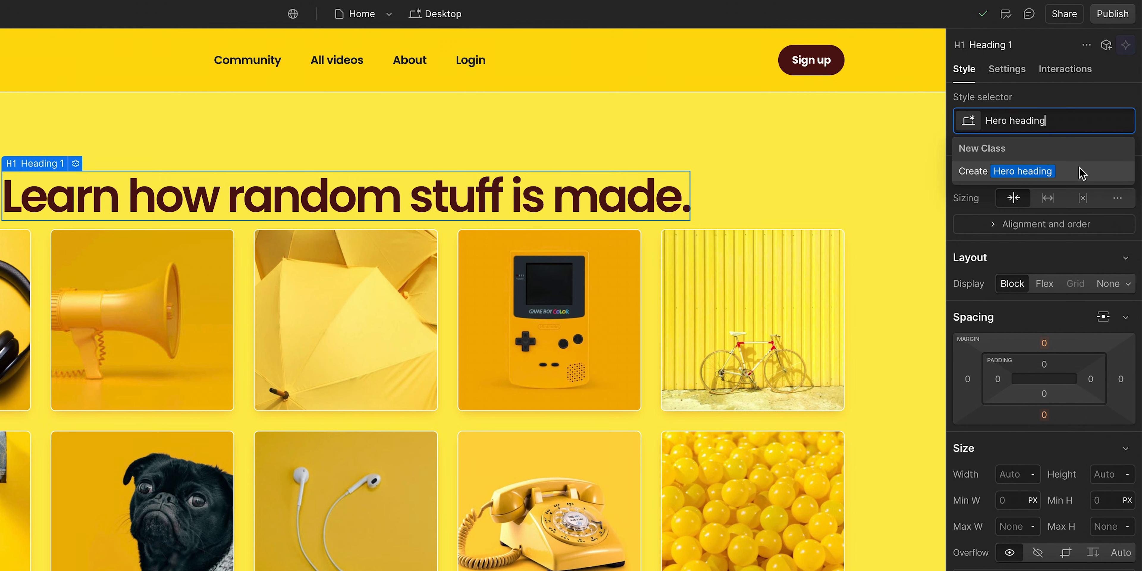
left_click(1003, 171)
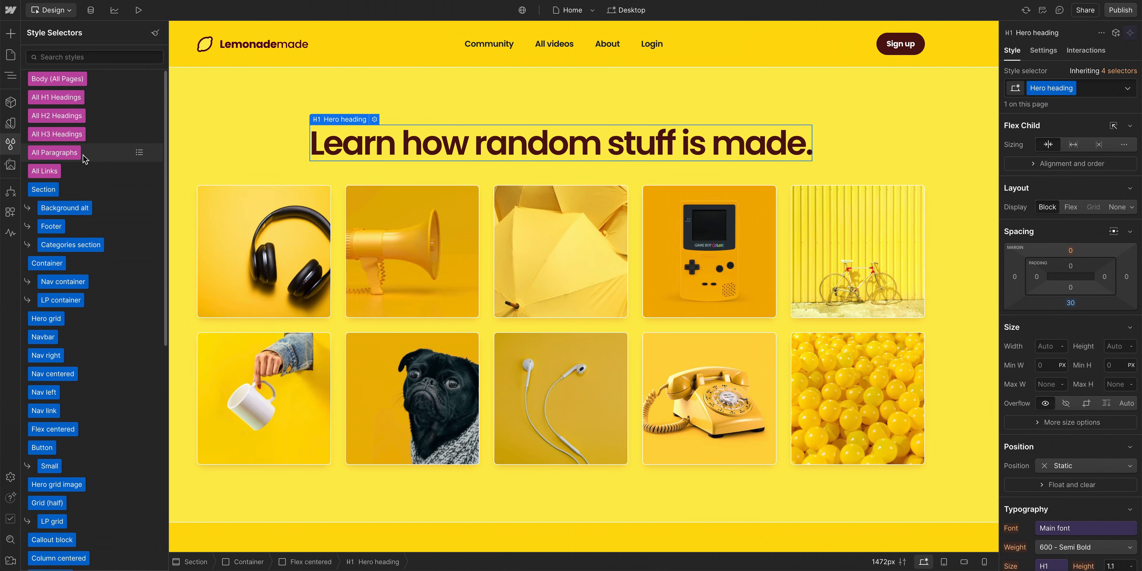
scroll("down", 3)
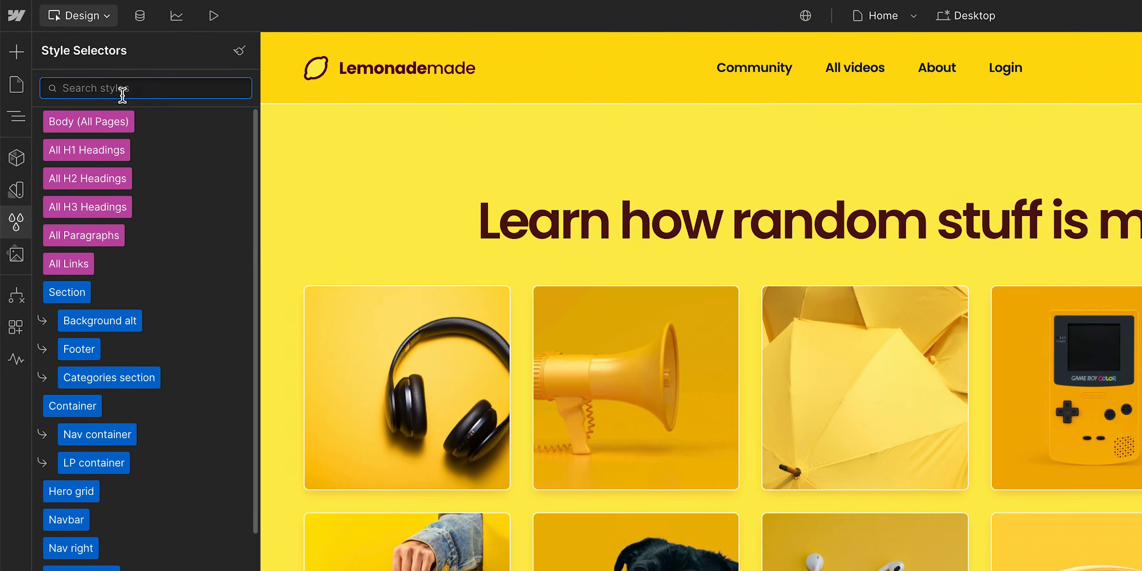
Step: Search styles for 'Nav' then 'Paddin', and show Callout block's affected elements
type("Nav")
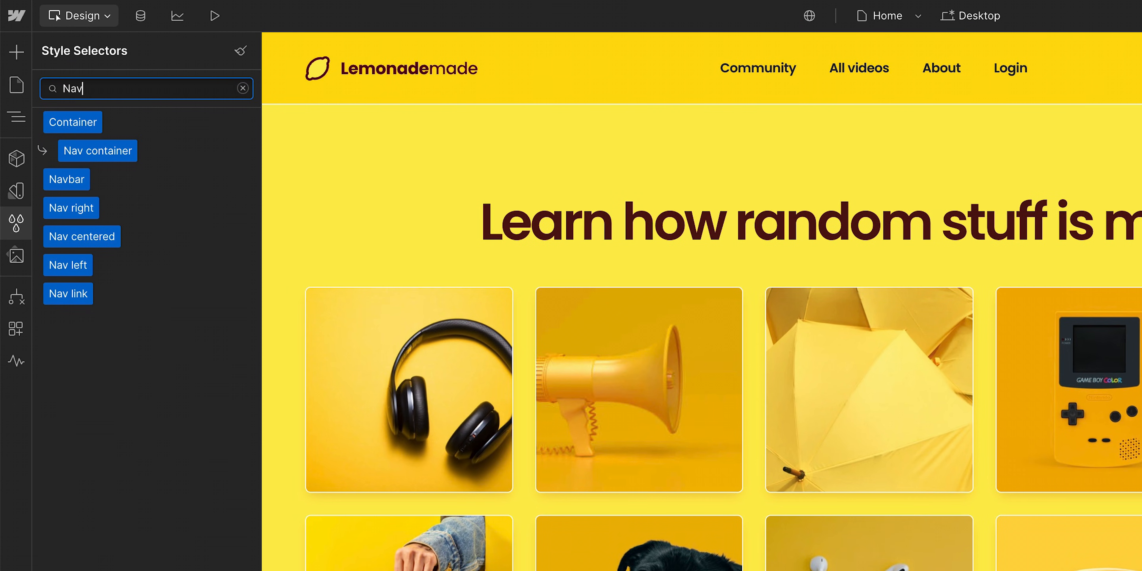
type("Padding")
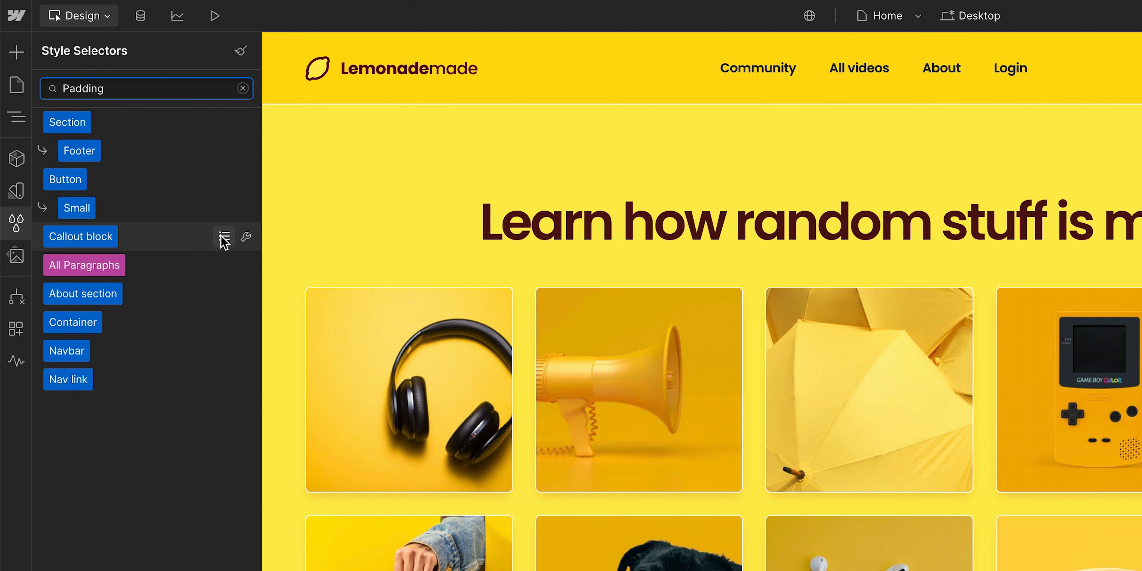
left_click(224, 237)
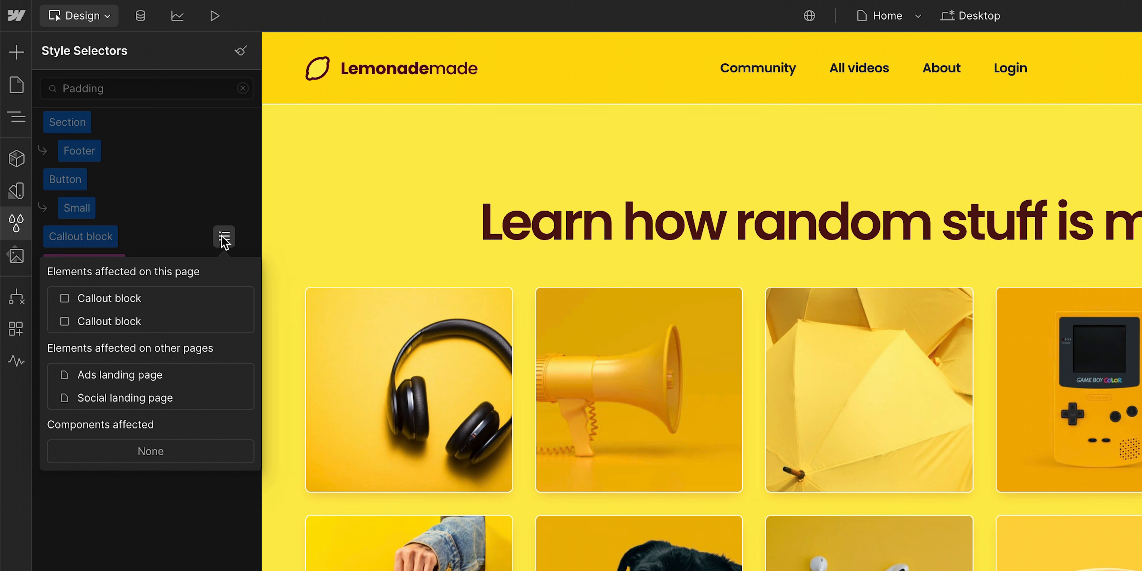
mouse_move(207, 321)
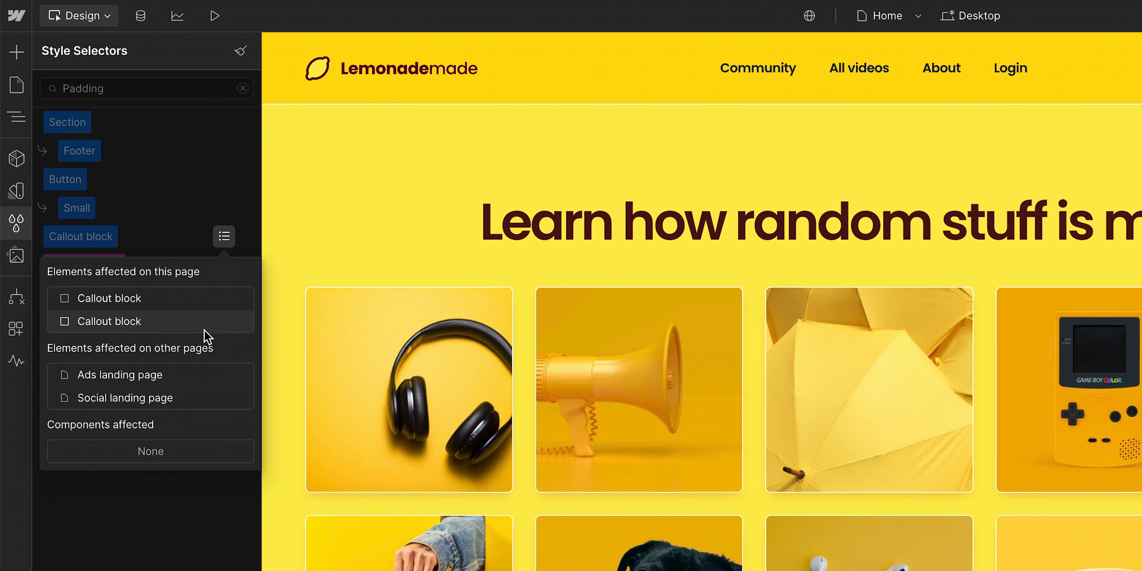
Step: Jump to the Ads landing page usage and select its Callout block element on the canvas
left_click(115, 374)
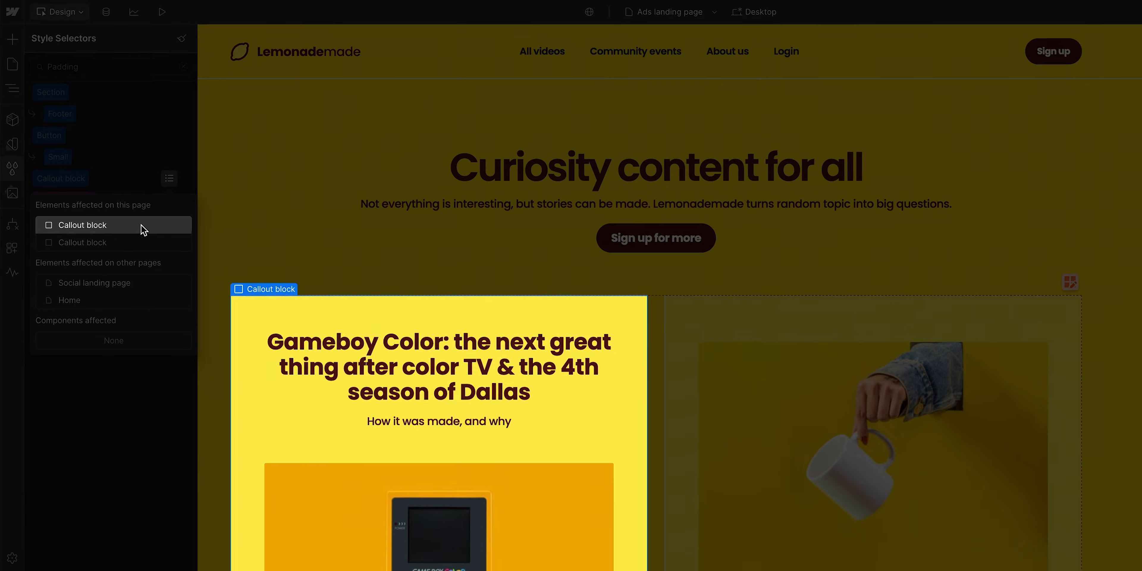
left_click(82, 224)
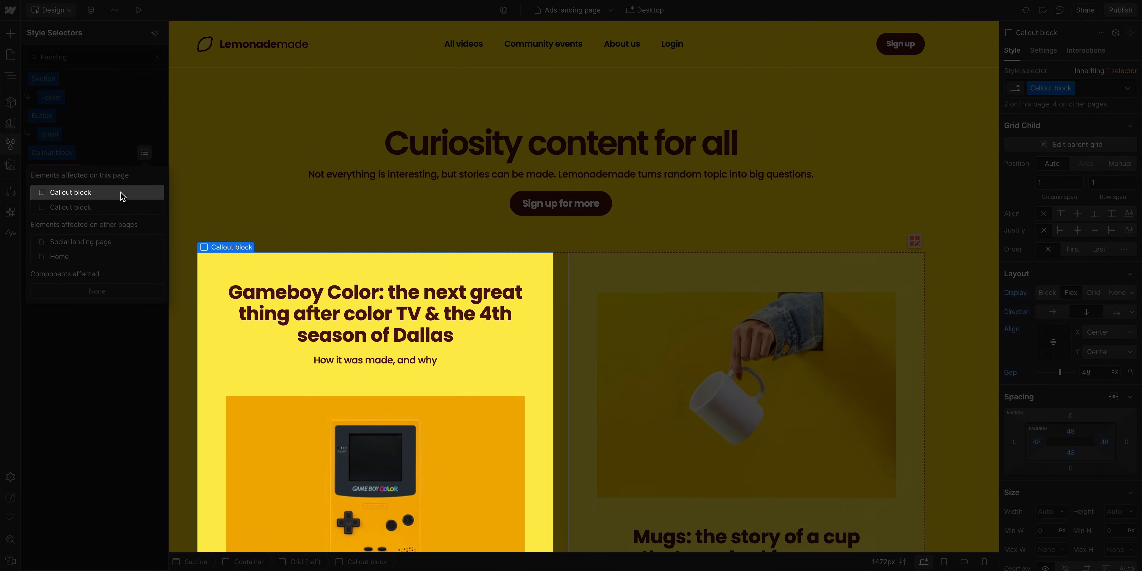
left_click(560, 202)
type("Main button")
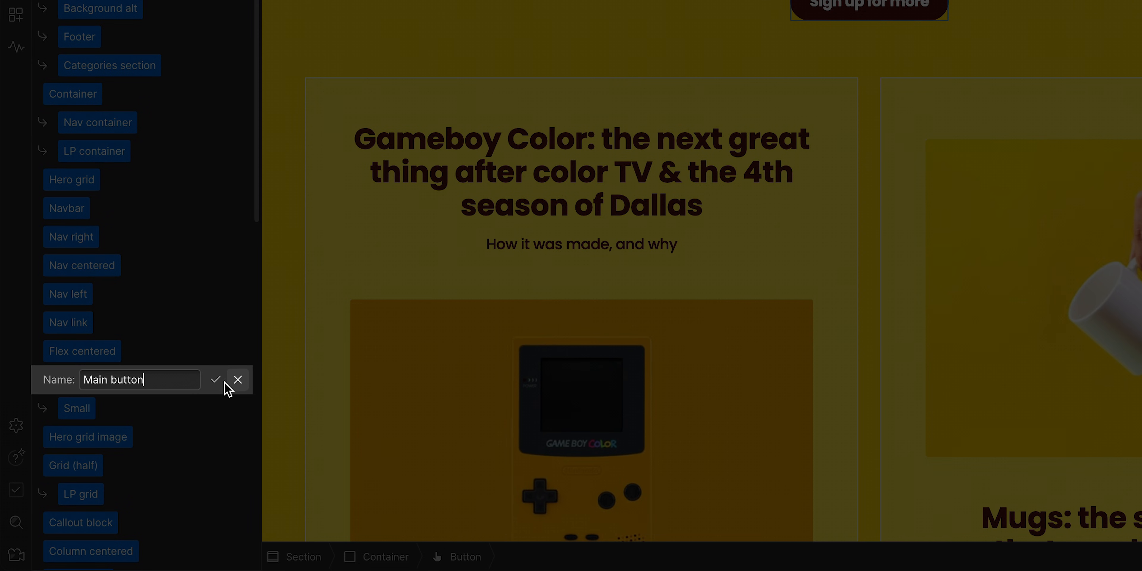
Step: Rename the button class to 'Main button', then rename it back to 'Hero button'
left_click(215, 379)
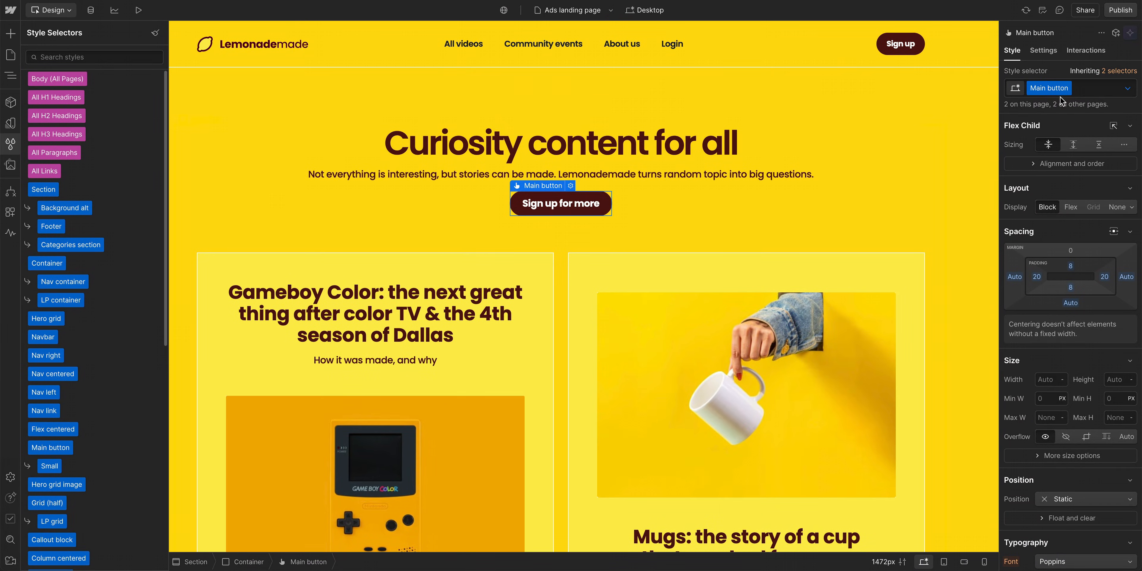
left_click(1049, 87)
type("Hero")
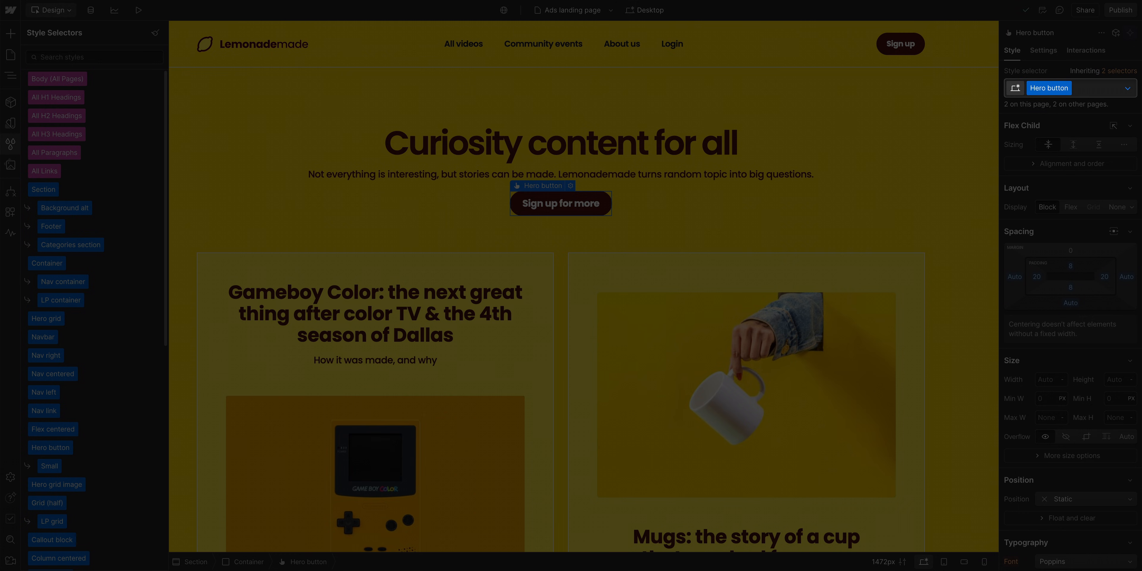
left_click(50, 447)
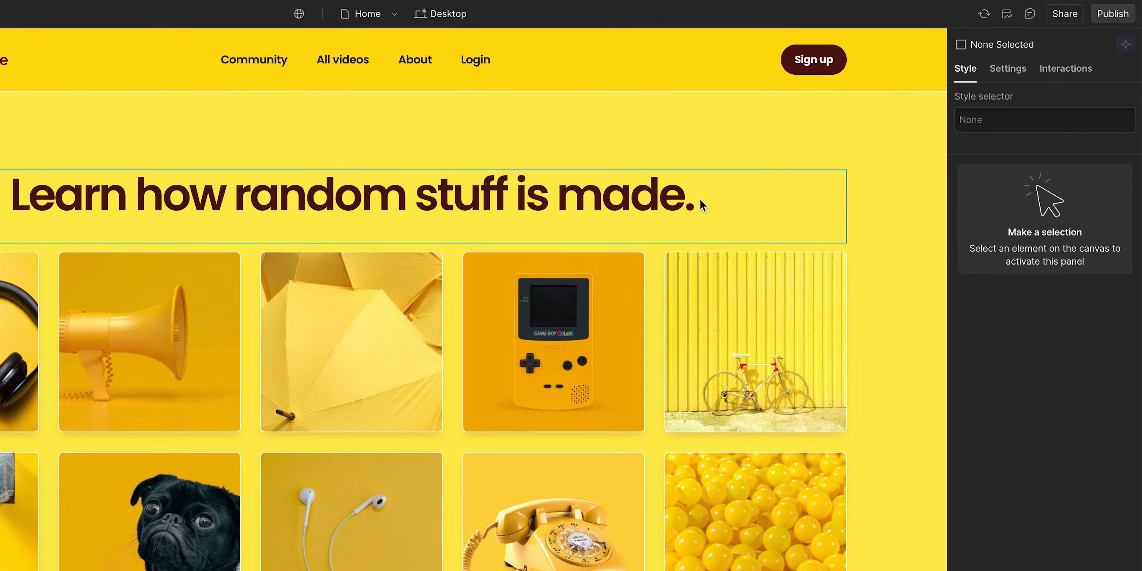
Step: Remove the Hero heading class from the Home page H1, leaving it a plain Heading 1
left_click(350, 194)
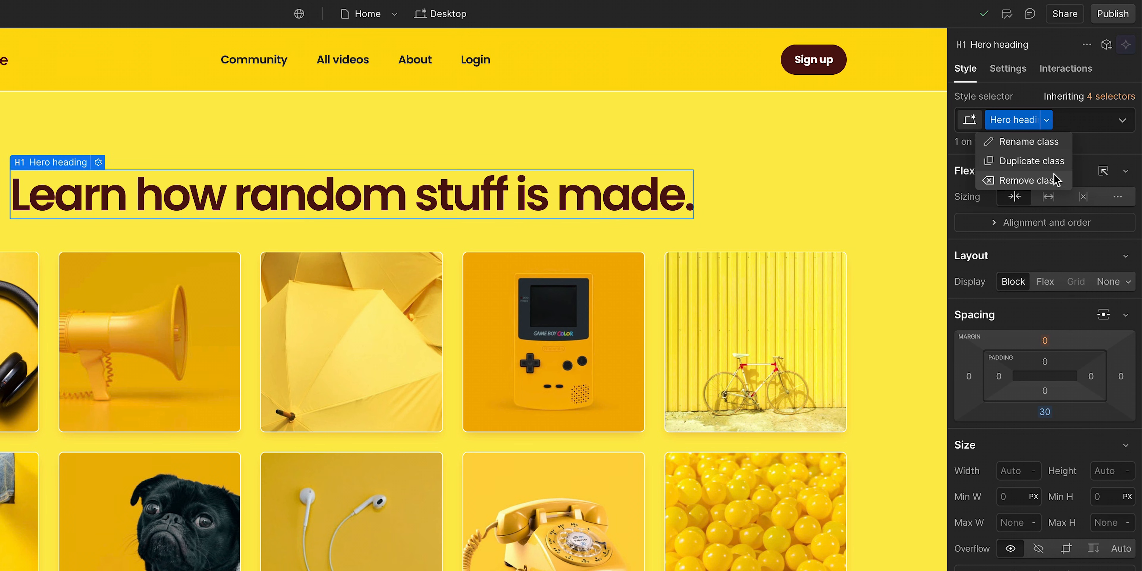
left_click(1030, 181)
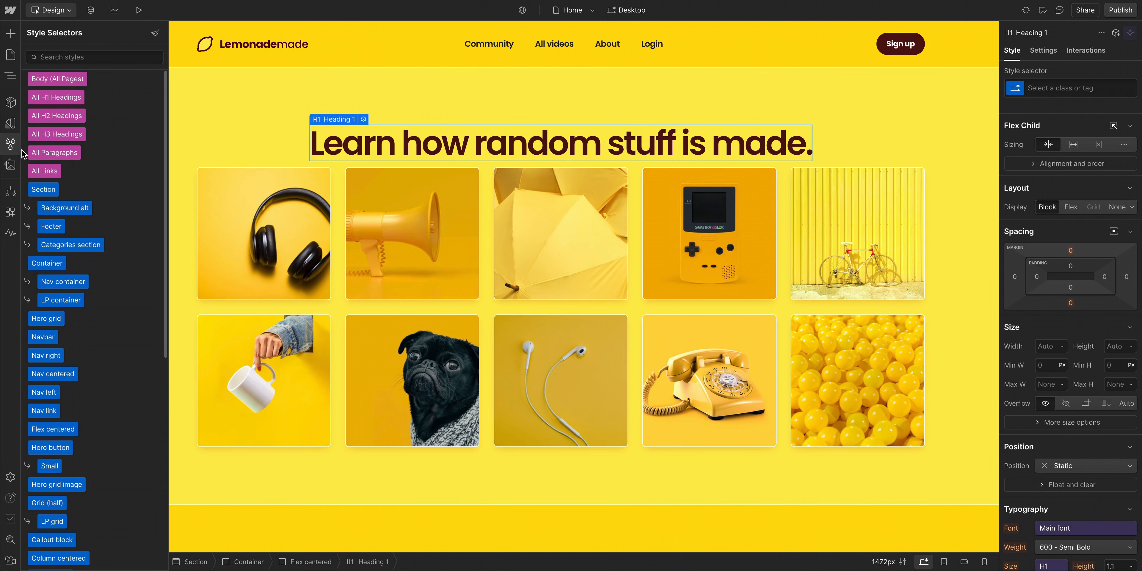
scroll("down", 3)
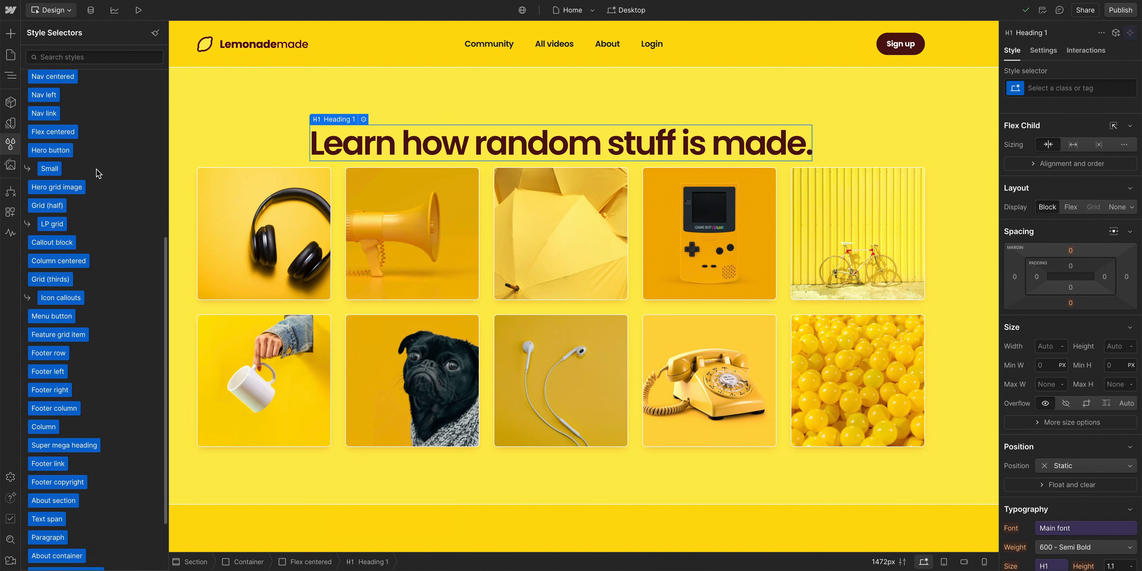
scroll("down", 3)
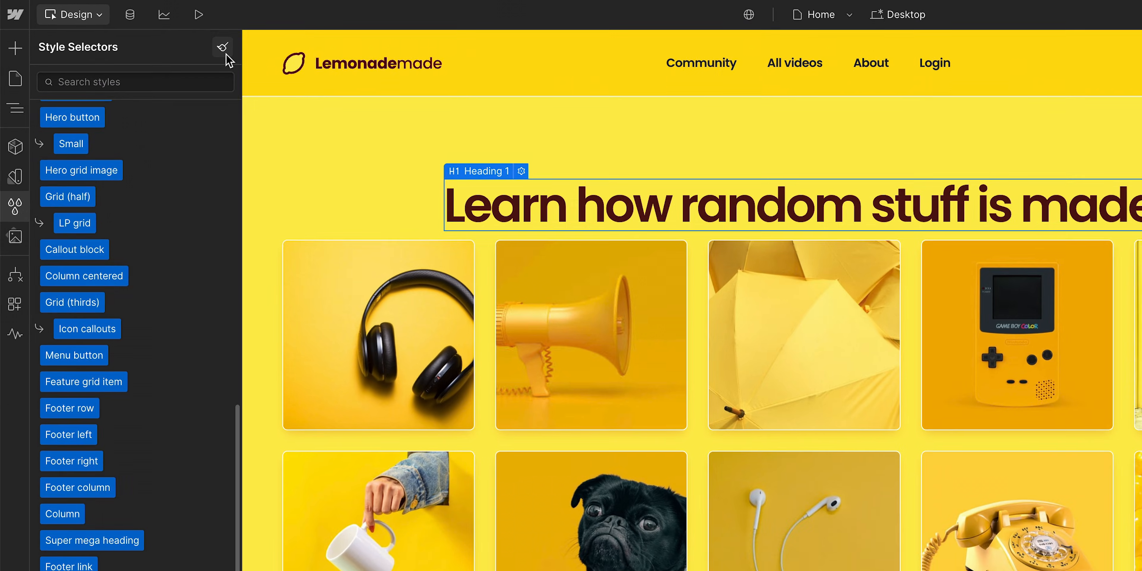
Step: Run style cleanup and confirm removing the unused Hero heading class
left_click(223, 47)
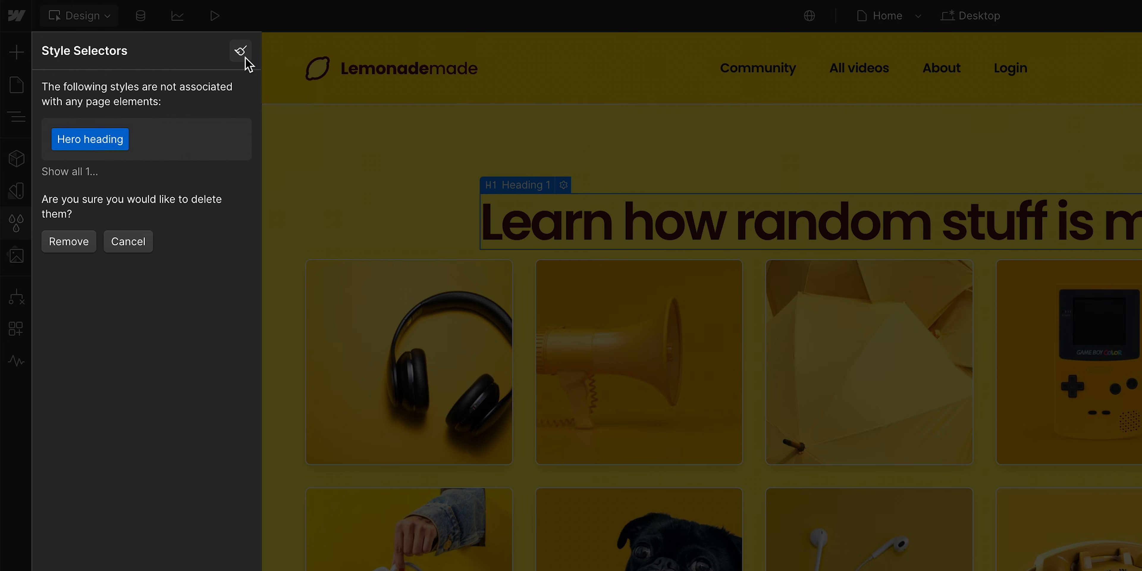
mouse_move(68, 240)
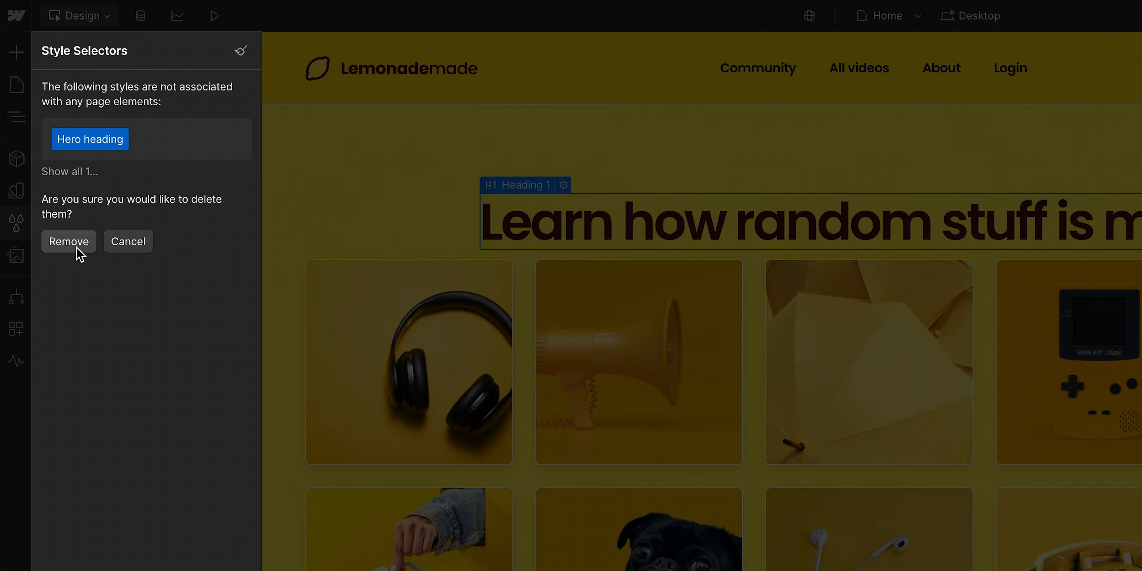
left_click(68, 241)
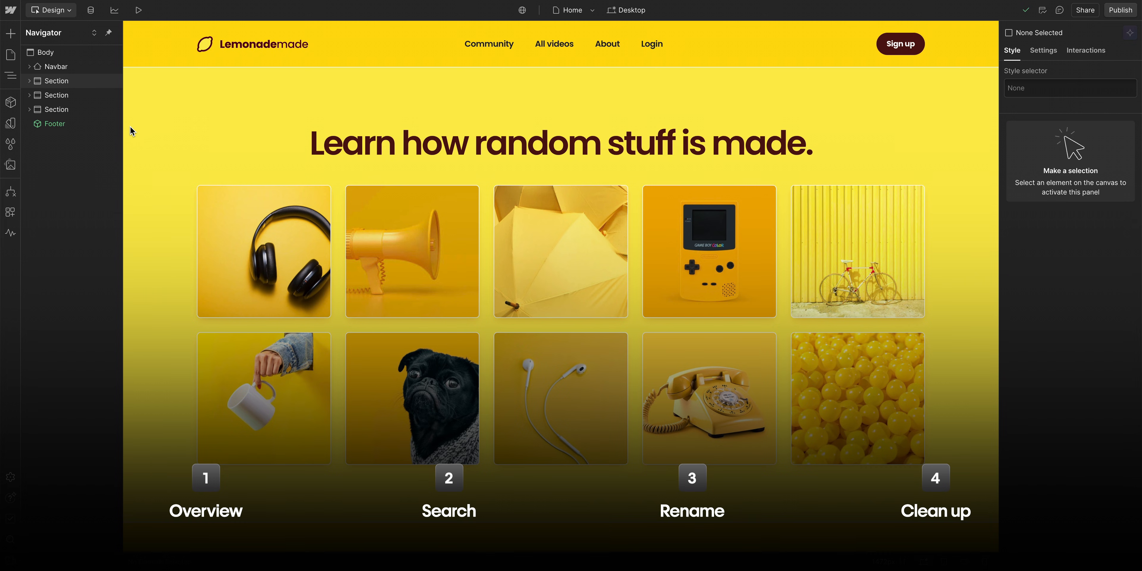
Step: Reopen the Style Selectors list and search it for 'Co'
left_click(10, 142)
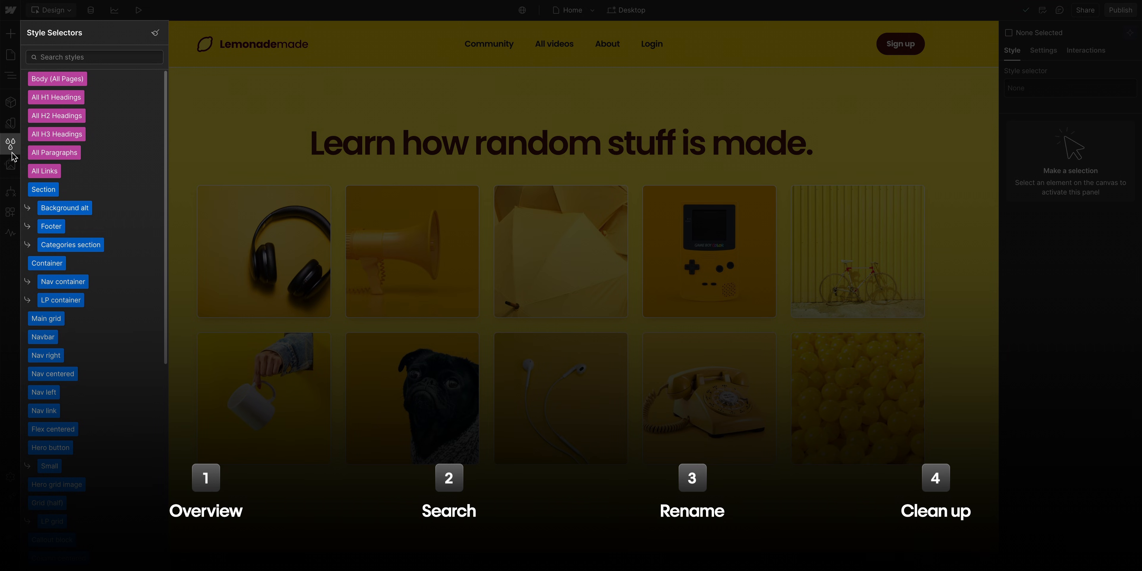
mouse_move(100, 147)
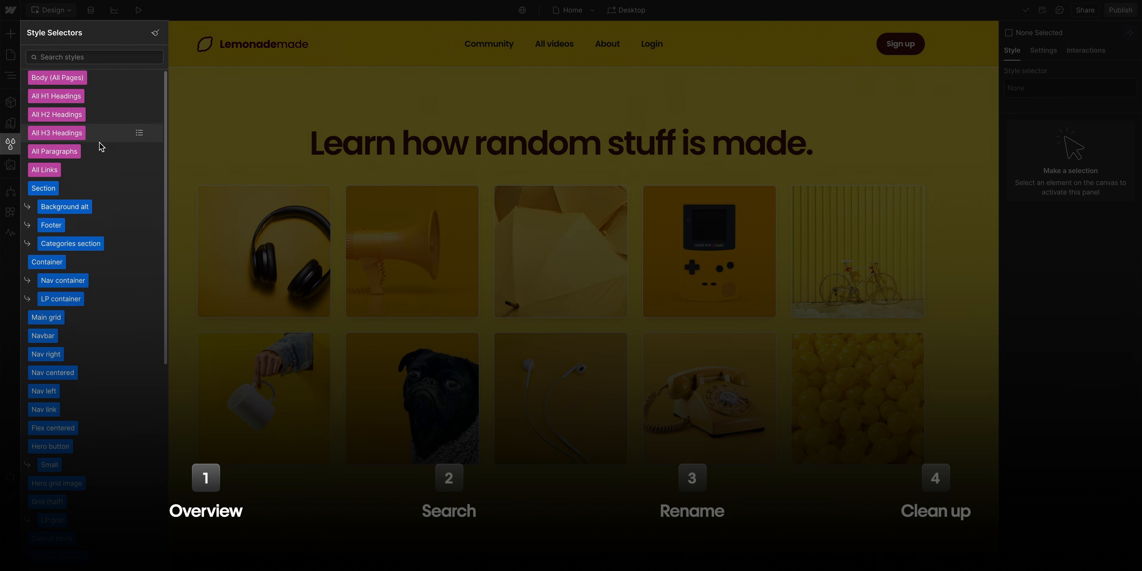
type("Co")
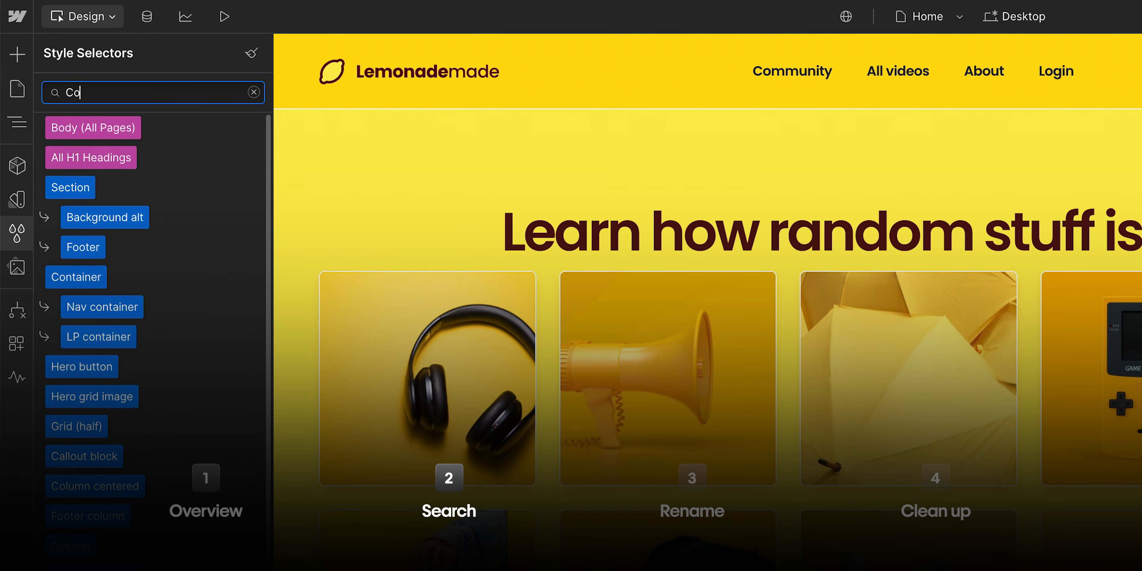